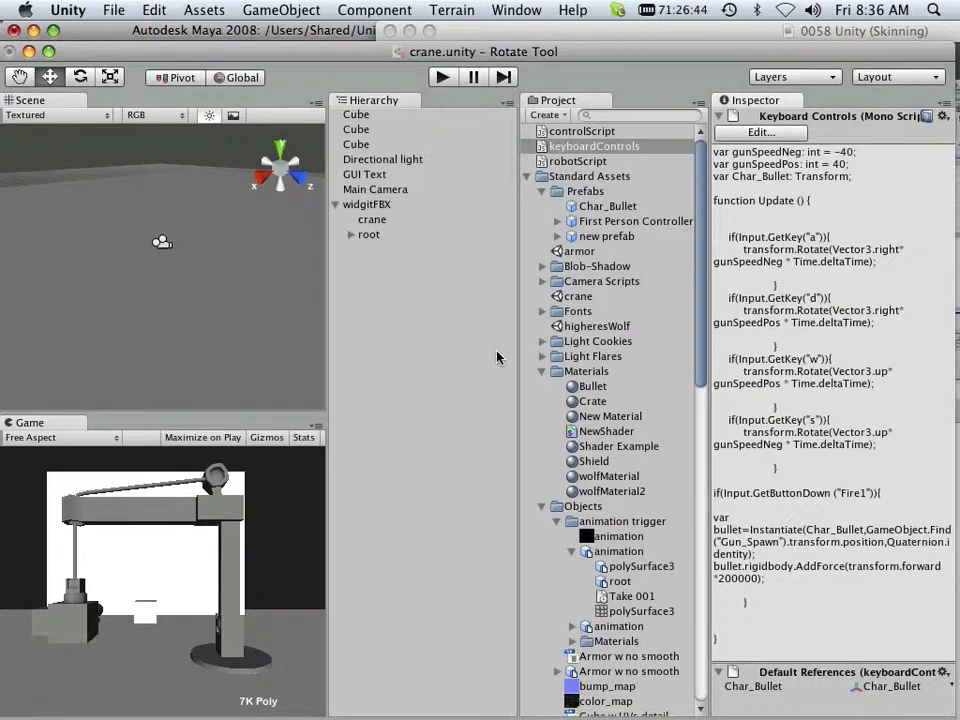
Collapse the Standard Assets folder so only top-level scripts and folders remain listed
{"action": "left_click", "coordinate": [528, 176]}
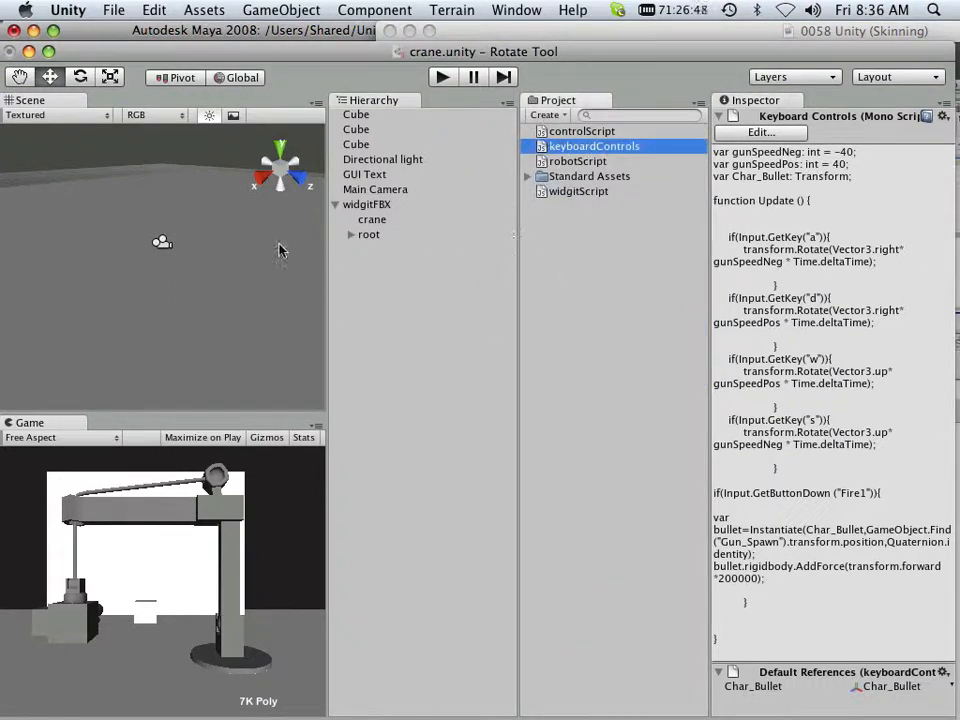
{"action": "mouse_move", "coordinate": [164, 244]}
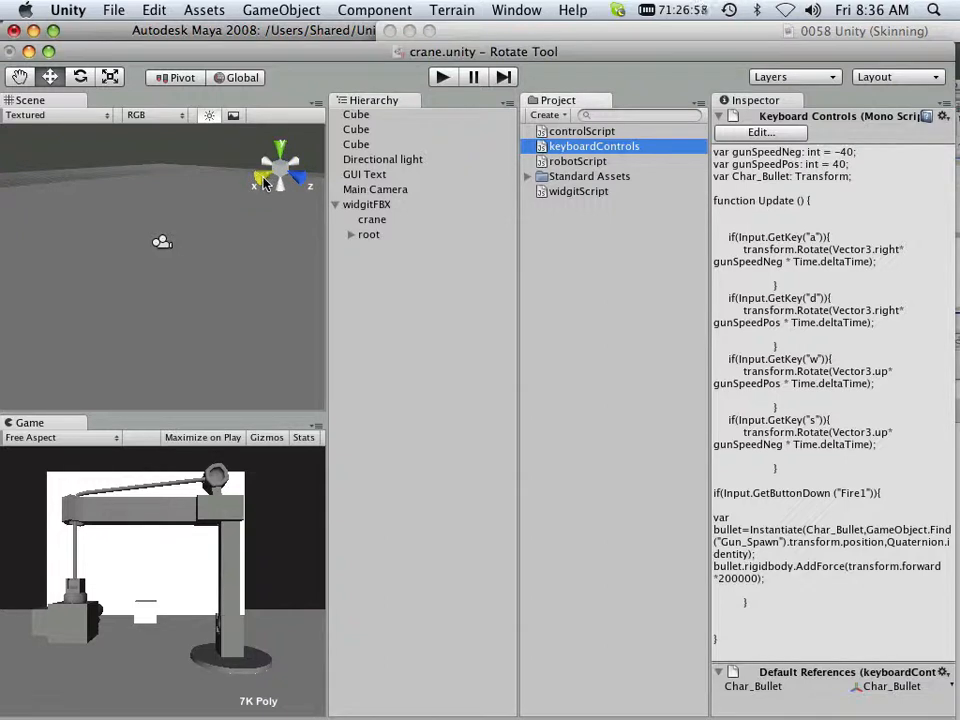
{"action": "mouse_move", "coordinate": [260, 188]}
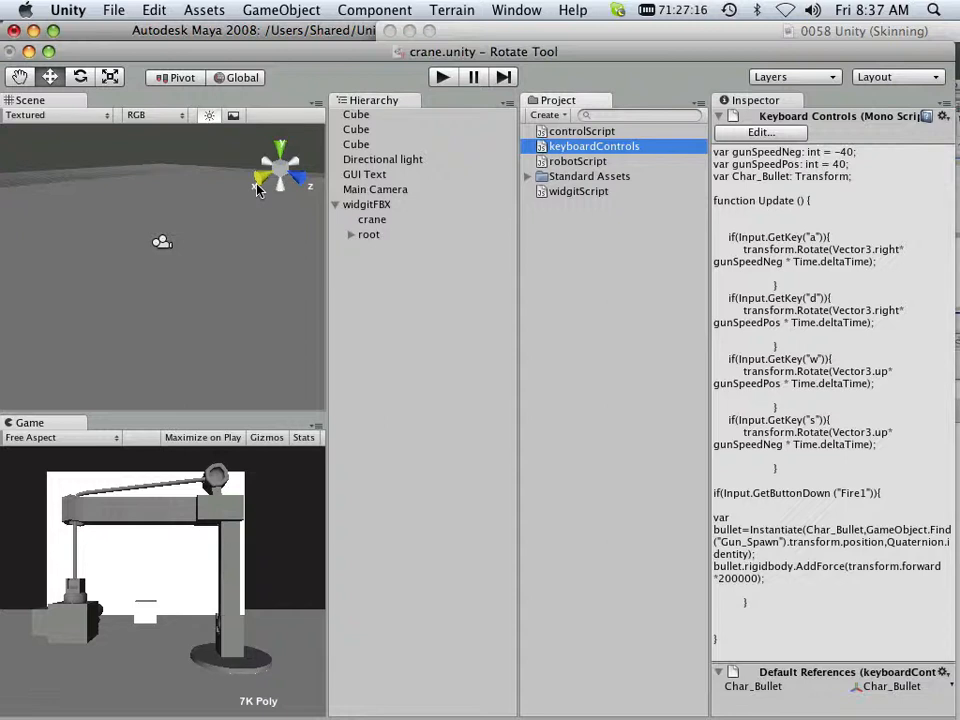
{"action": "left_click", "coordinate": [444, 76]}
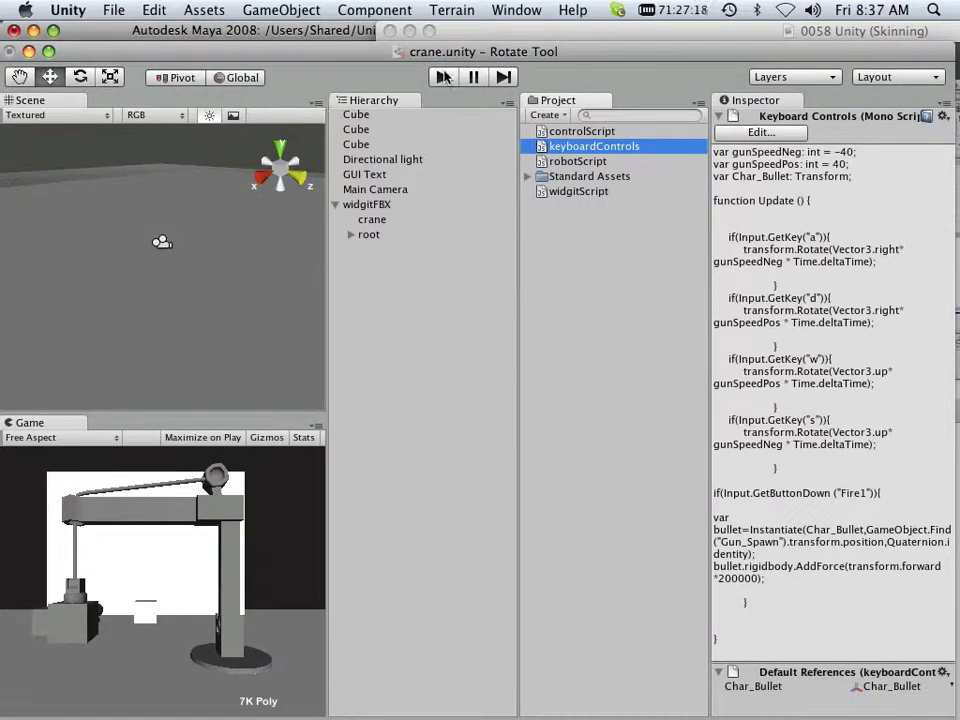
Run the crane scene and fire, spawning several Char_Bullet clones
{"action": "left_click", "coordinate": [444, 76]}
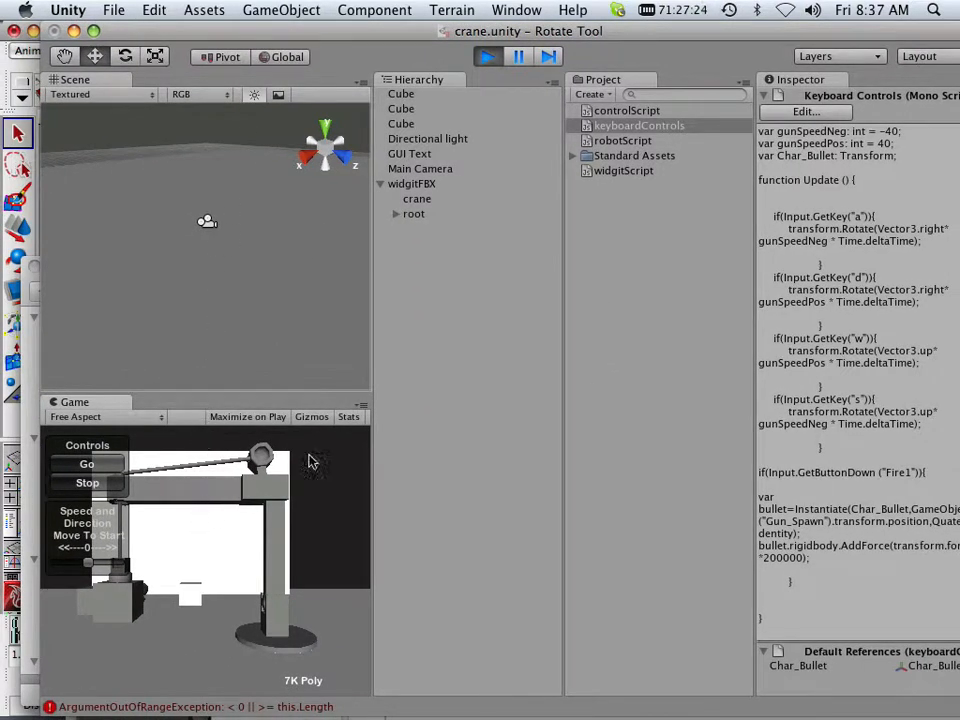
{"action": "mouse_move", "coordinate": [80, 624]}
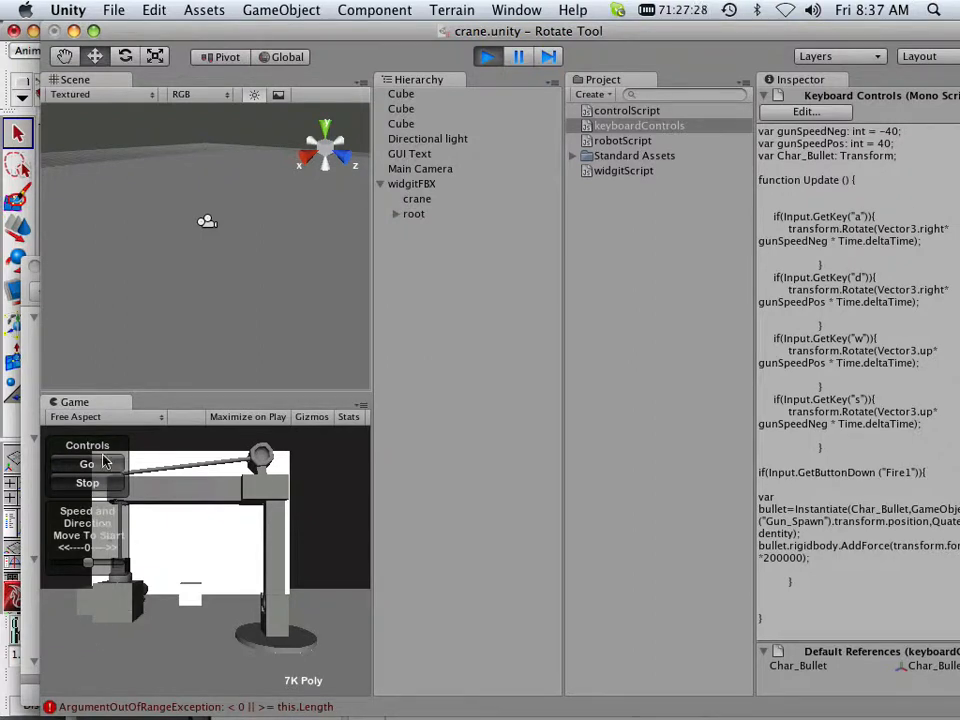
{"action": "left_click", "coordinate": [88, 464]}
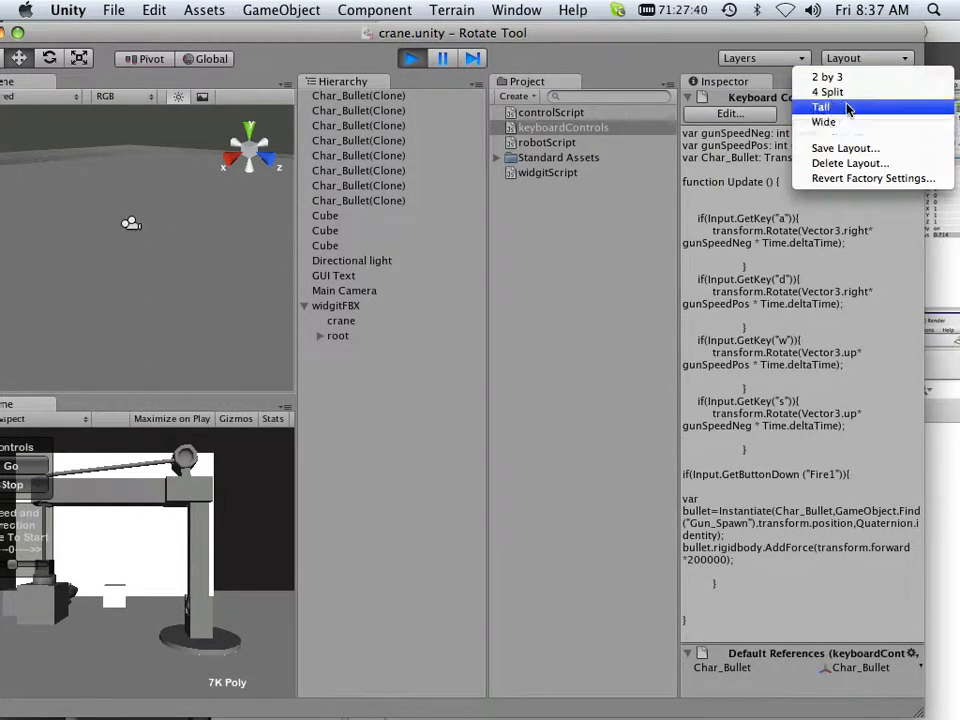
Switch to the Tall layout, maximize the Game view and play the crane scene again
{"action": "left_click", "coordinate": [822, 108]}
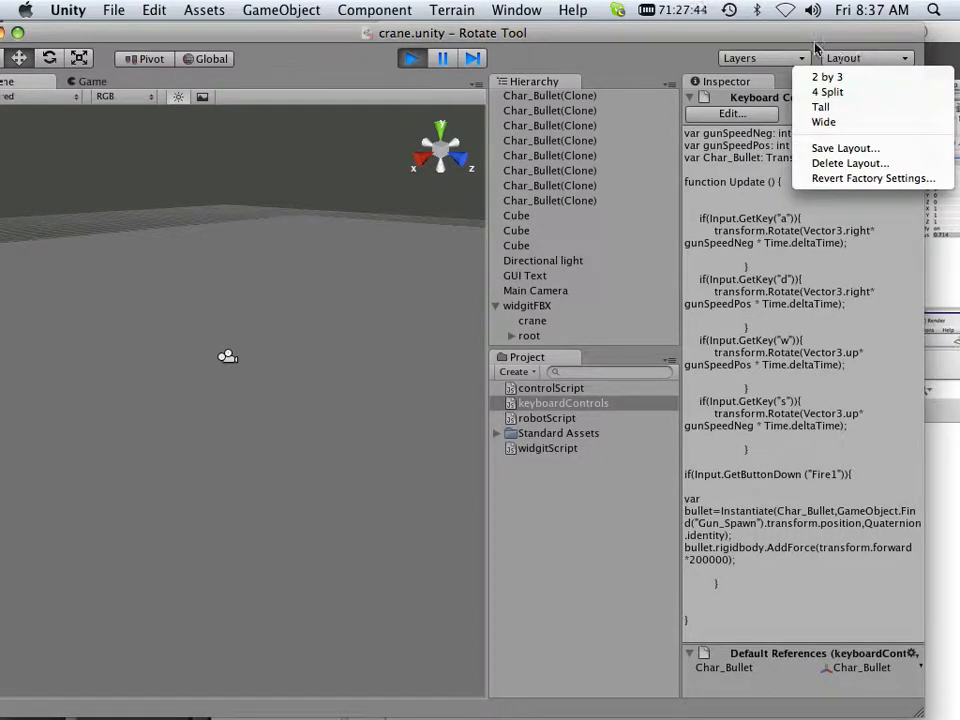
{"action": "left_click", "coordinate": [412, 58]}
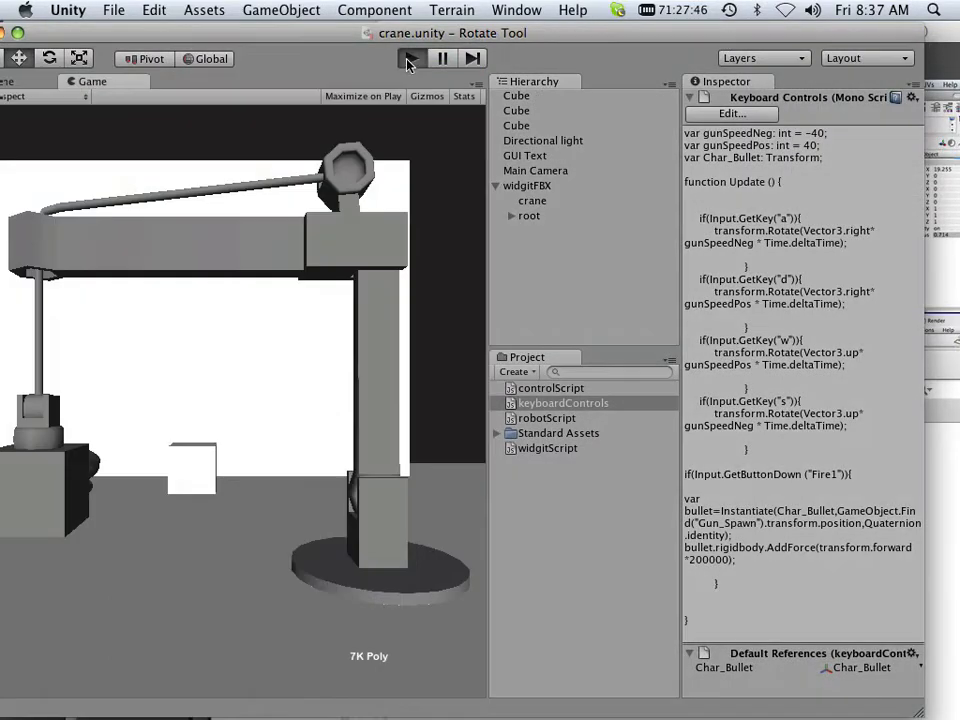
{"action": "left_click", "coordinate": [408, 58]}
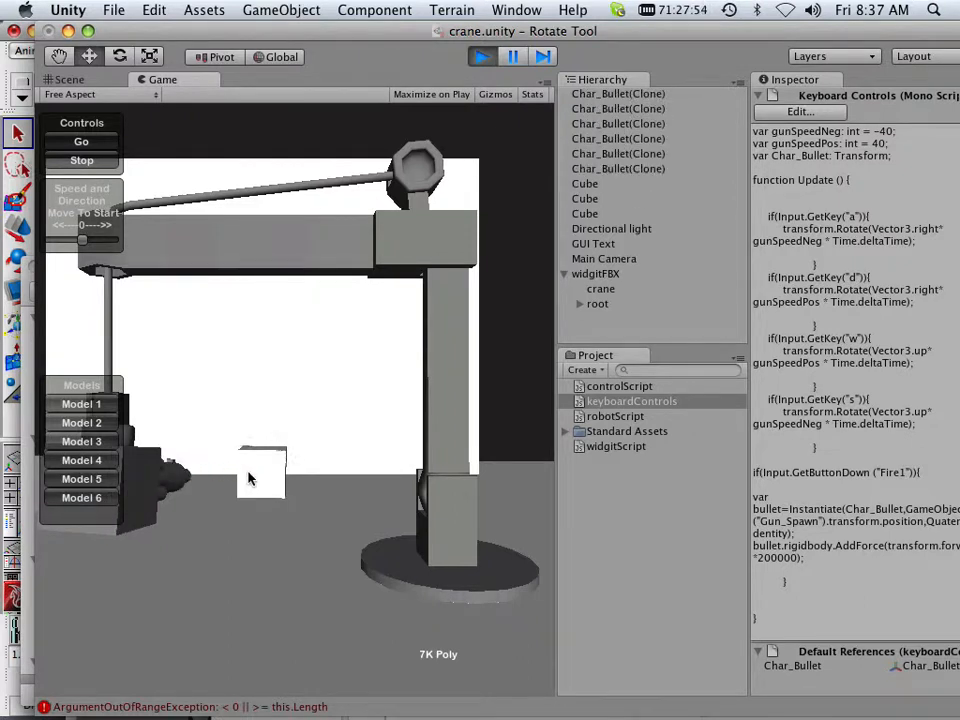
Bring the Firefox window with the Unity Script Reference to the front
{"action": "scroll", "scroll_direction": "down", "scroll_amount": 3}
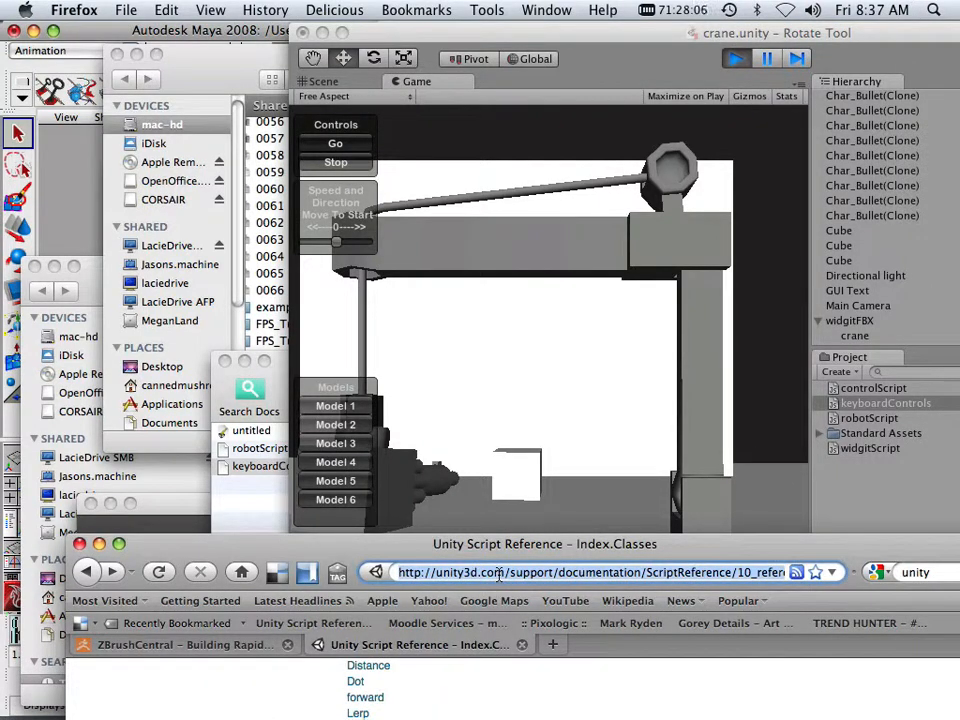
Load the houseoftutorials 3D turntables page with Jason Welsh's Model Viewer
{"action": "type", "text": "www.hou"}
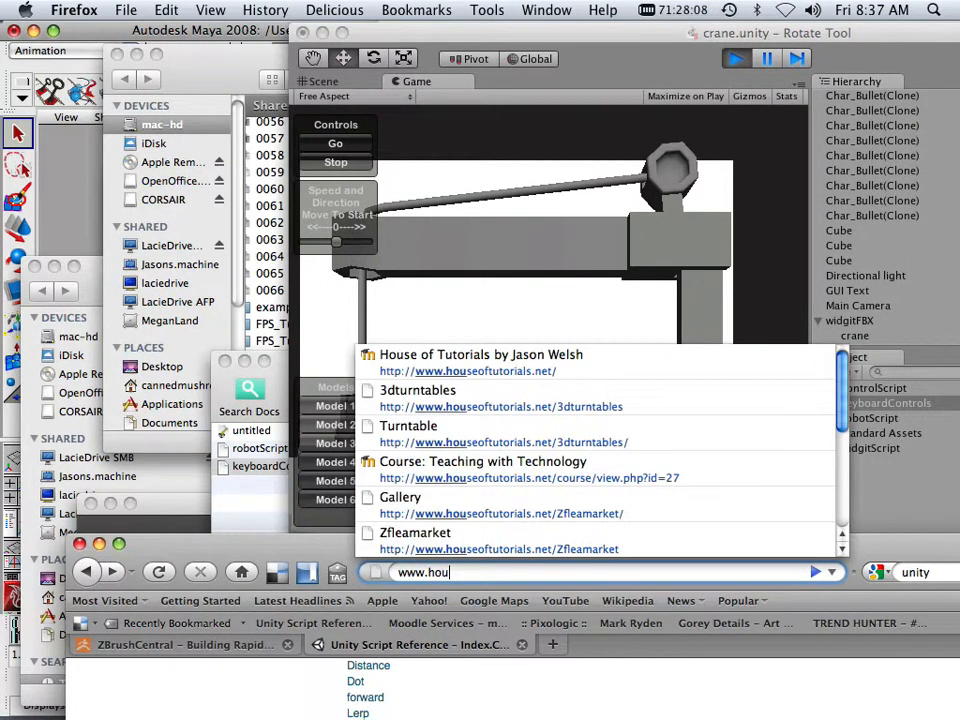
{"action": "left_click", "coordinate": [500, 406]}
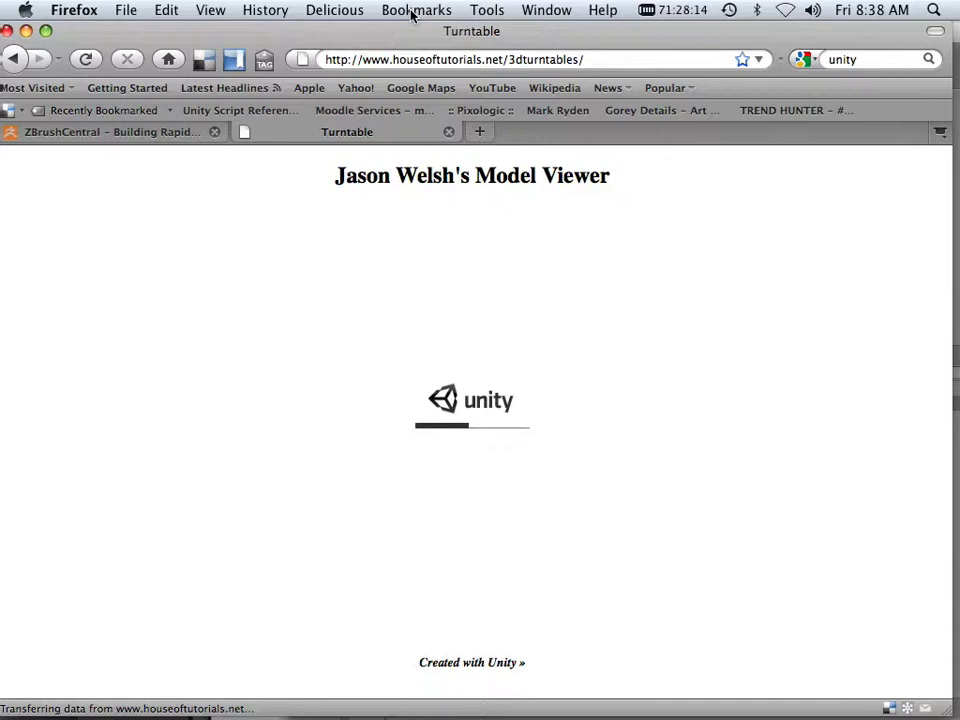
{"action": "mouse_move", "coordinate": [384, 272]}
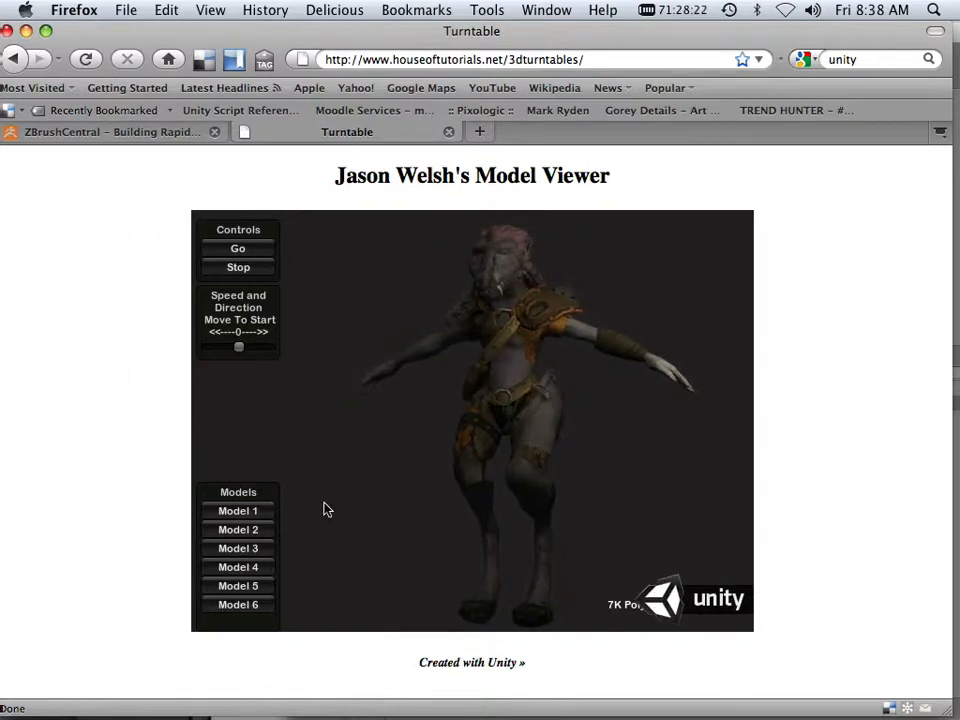
Cycle through the creature, armoured creature, white figure, skull shield and normal-mapped sphere models
{"action": "left_click", "coordinate": [238, 528]}
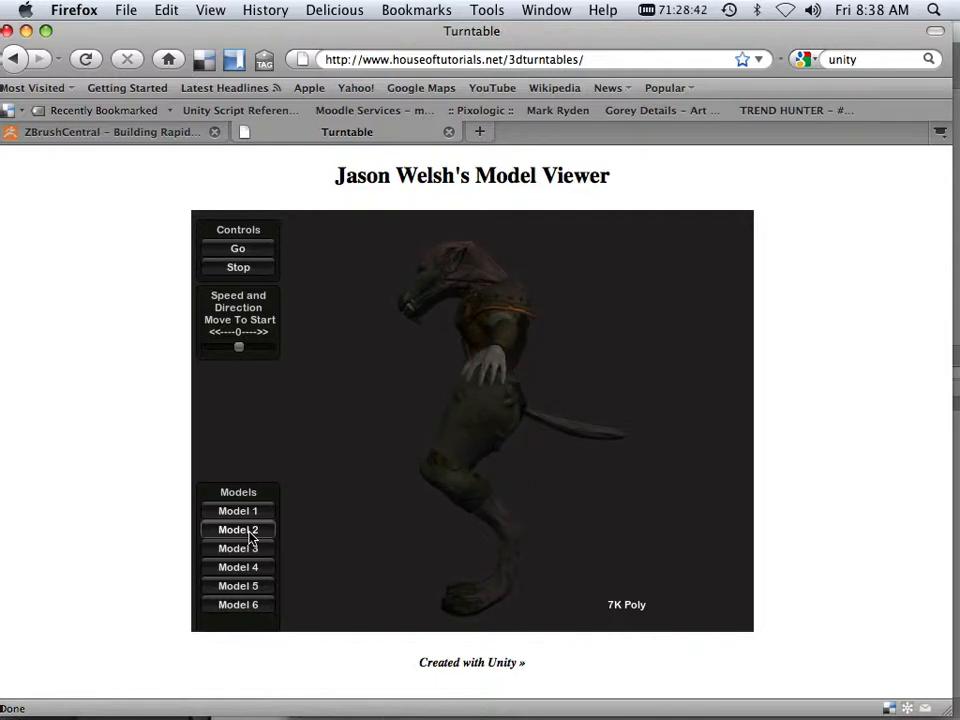
{"action": "left_click", "coordinate": [238, 510]}
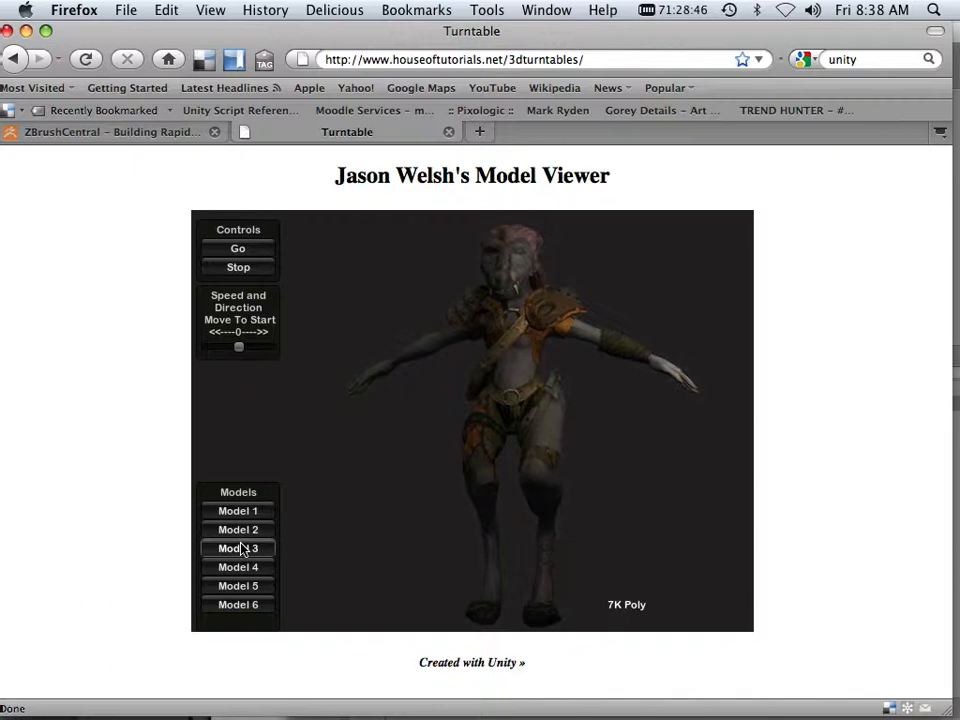
{"action": "left_click", "coordinate": [238, 548]}
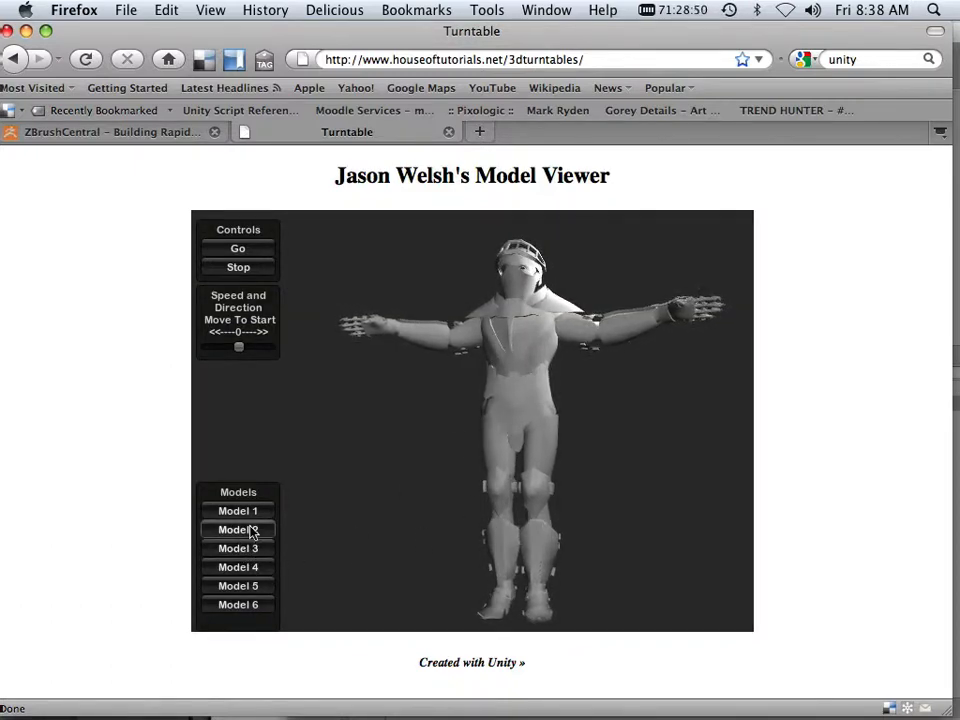
{"action": "left_click", "coordinate": [238, 568]}
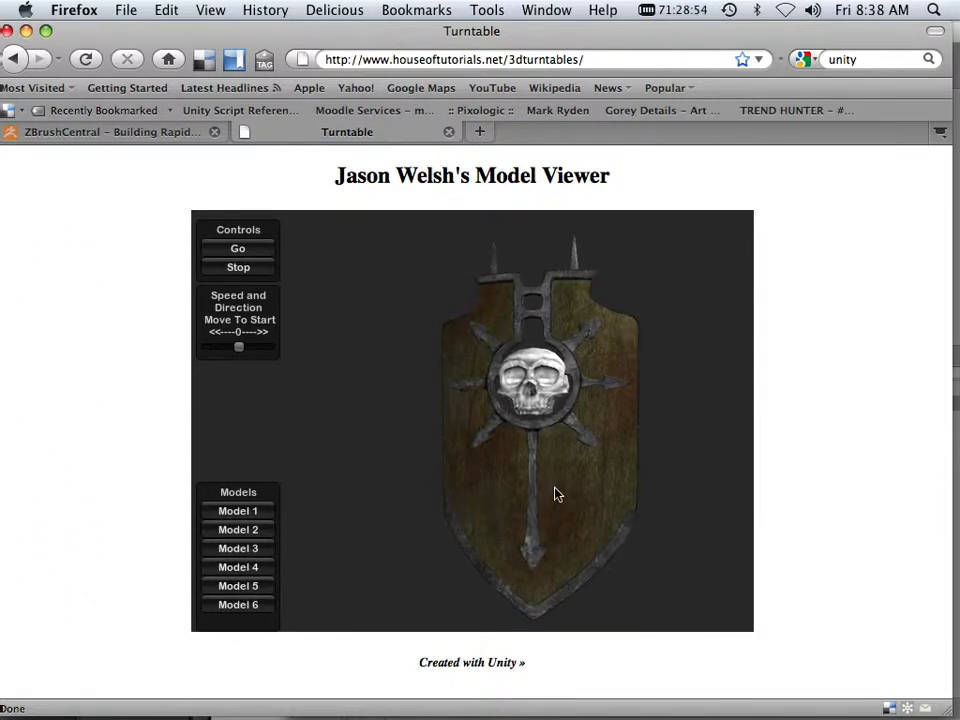
{"action": "left_click", "coordinate": [238, 584]}
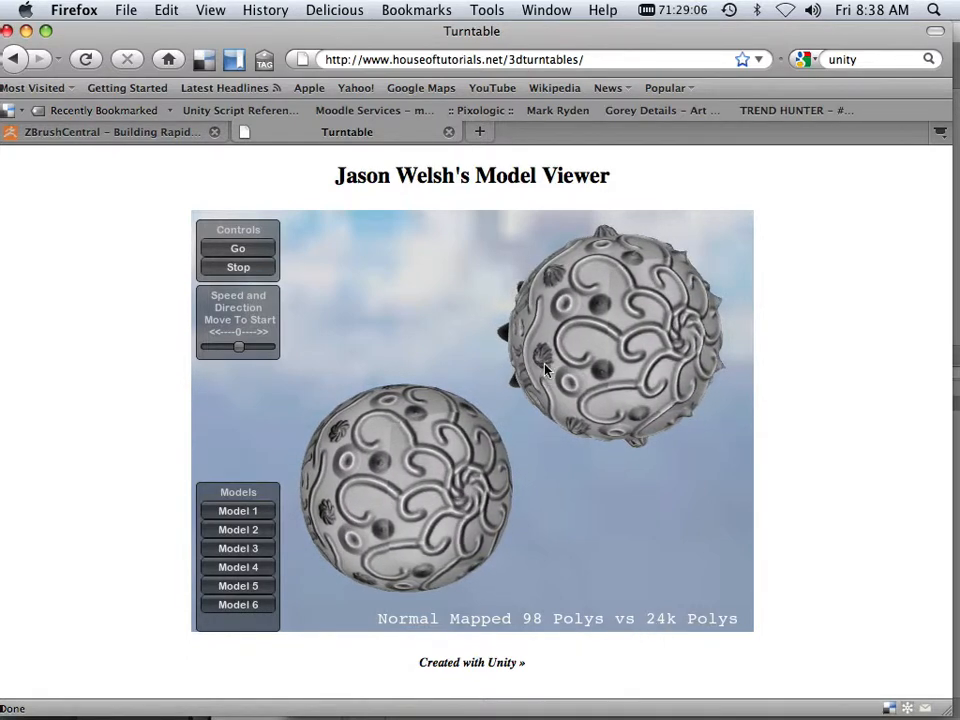
Show the crane Animation Example and let its blocks get knocked about
{"action": "left_click", "coordinate": [238, 604]}
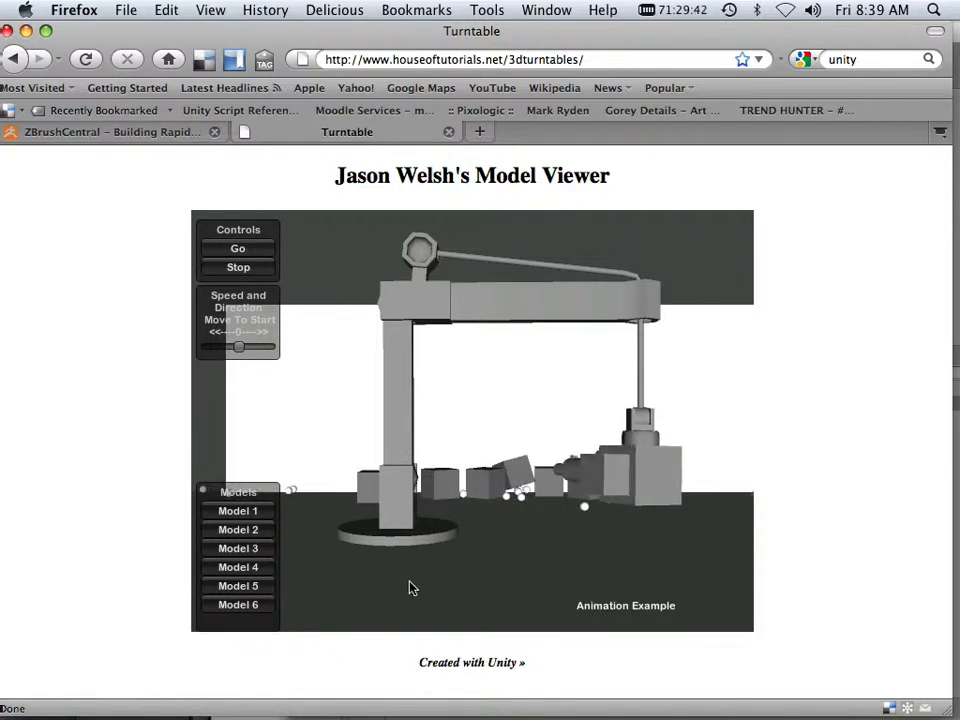
{"action": "mouse_move", "coordinate": [324, 600]}
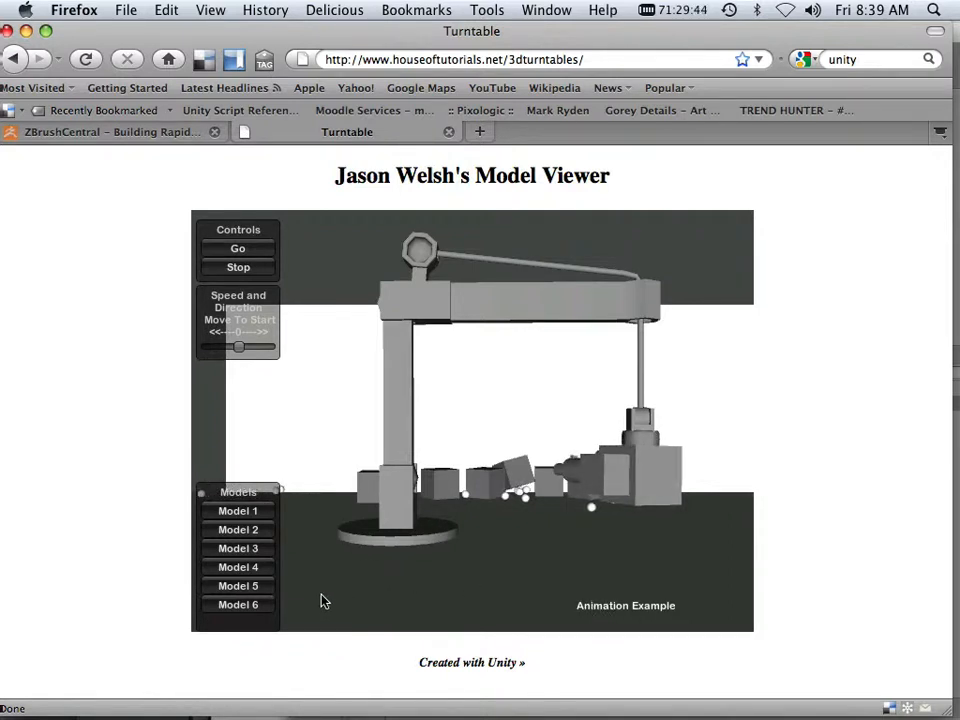
{"action": "mouse_move", "coordinate": [670, 596]}
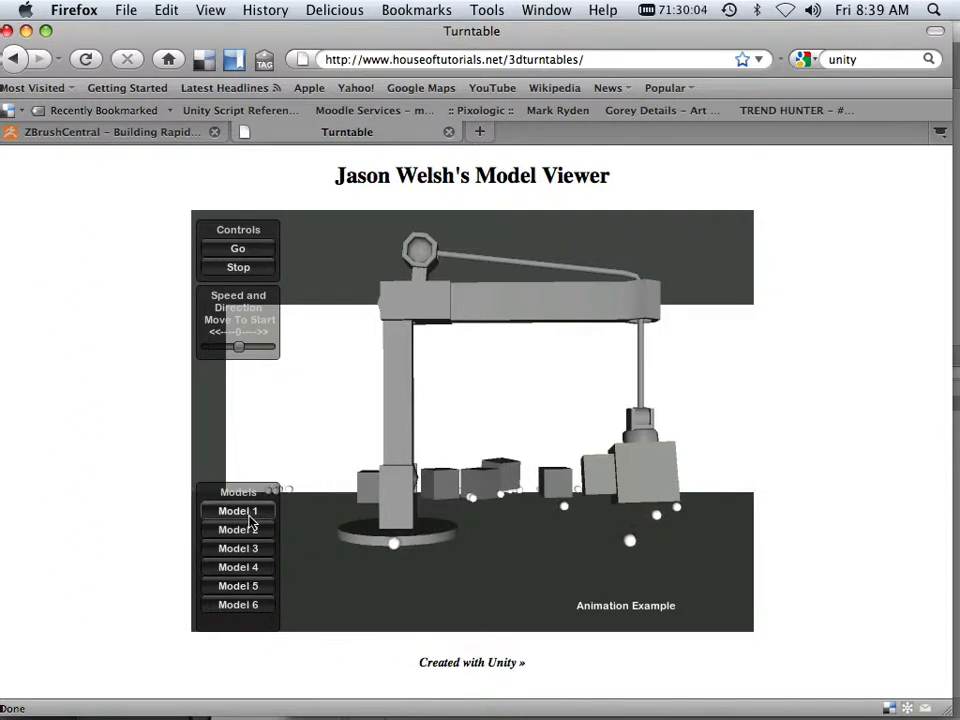
Show Model 1's creature briefly, then reload Model 6 to reset the crane animation
{"action": "left_click", "coordinate": [238, 510]}
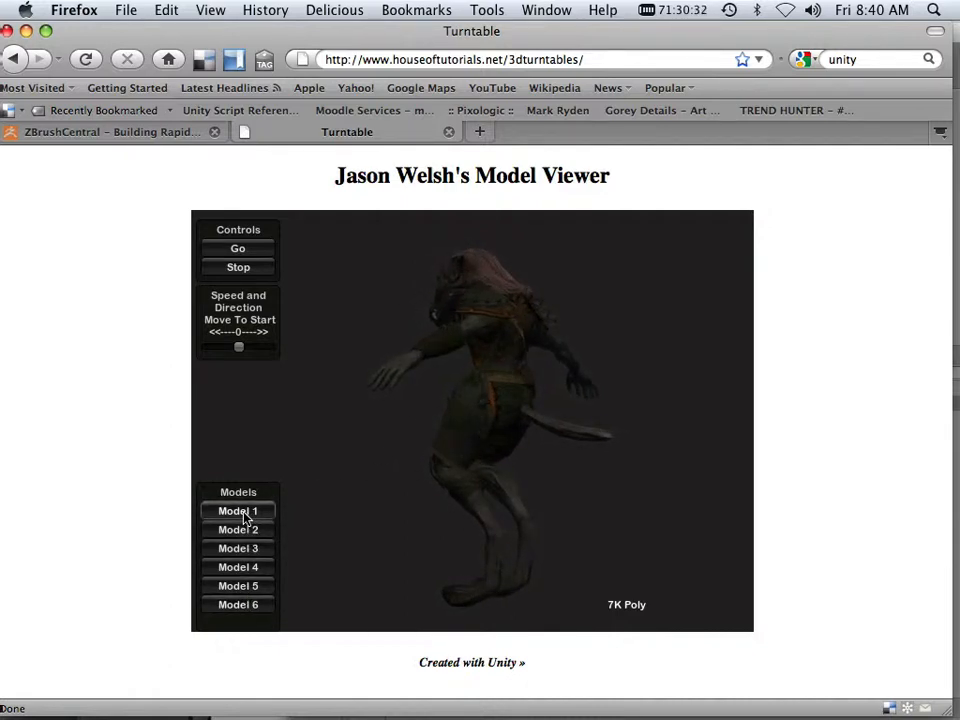
{"action": "left_click", "coordinate": [238, 604]}
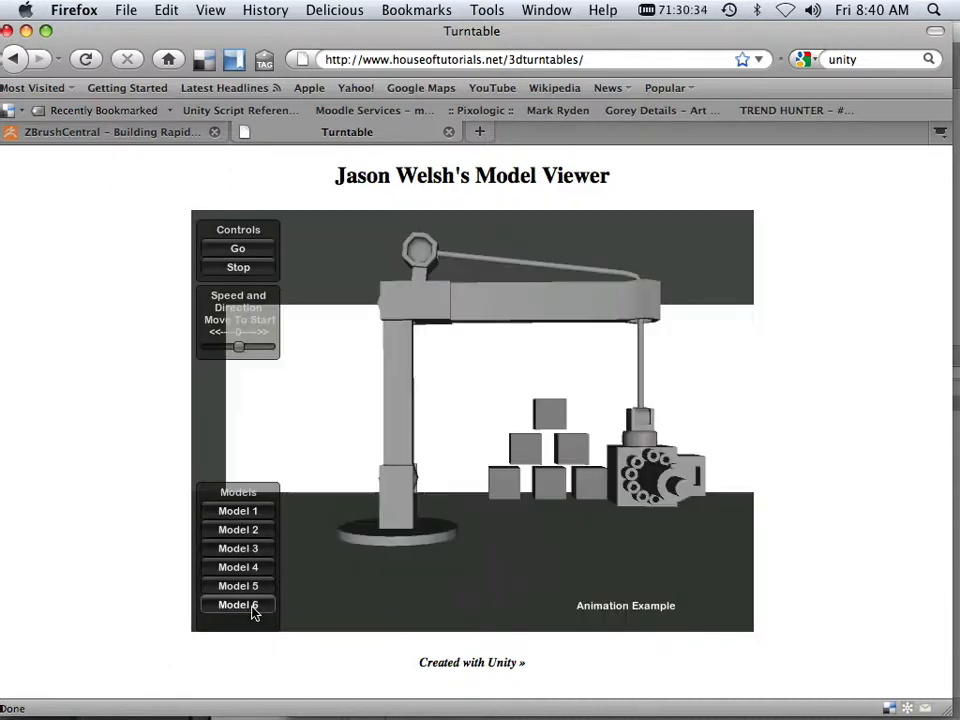